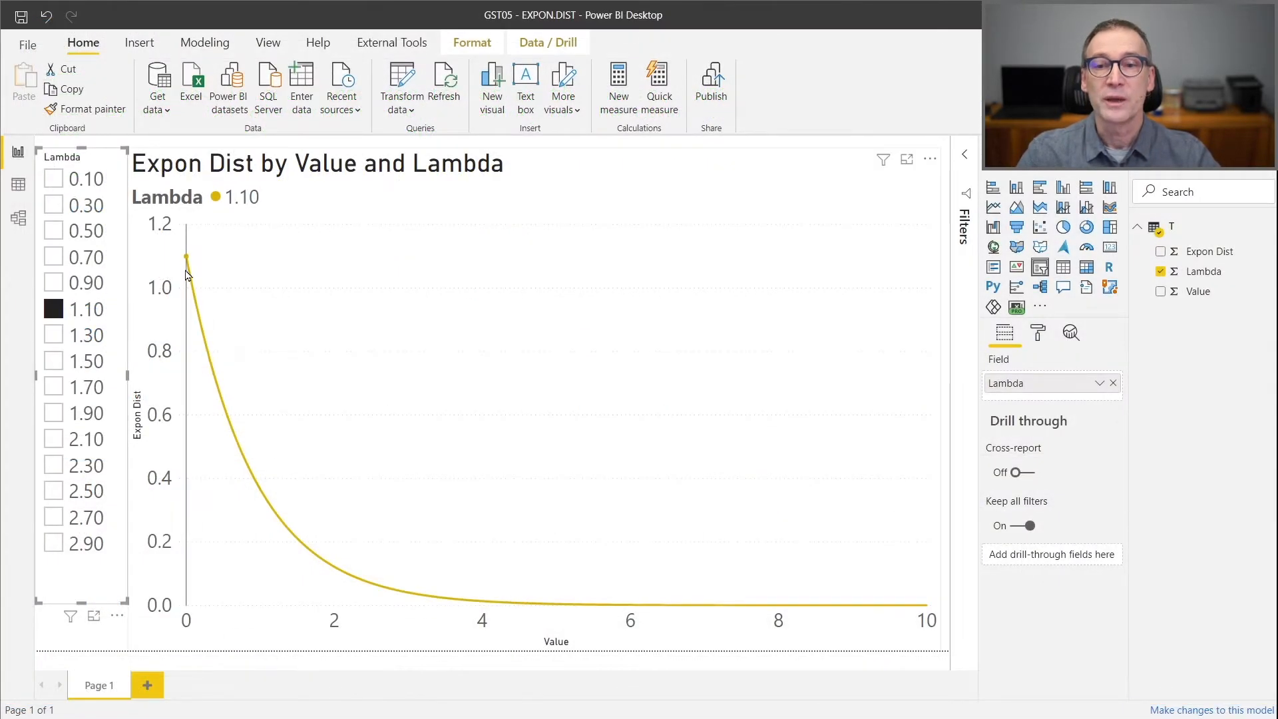
mouse_move(172, 446)
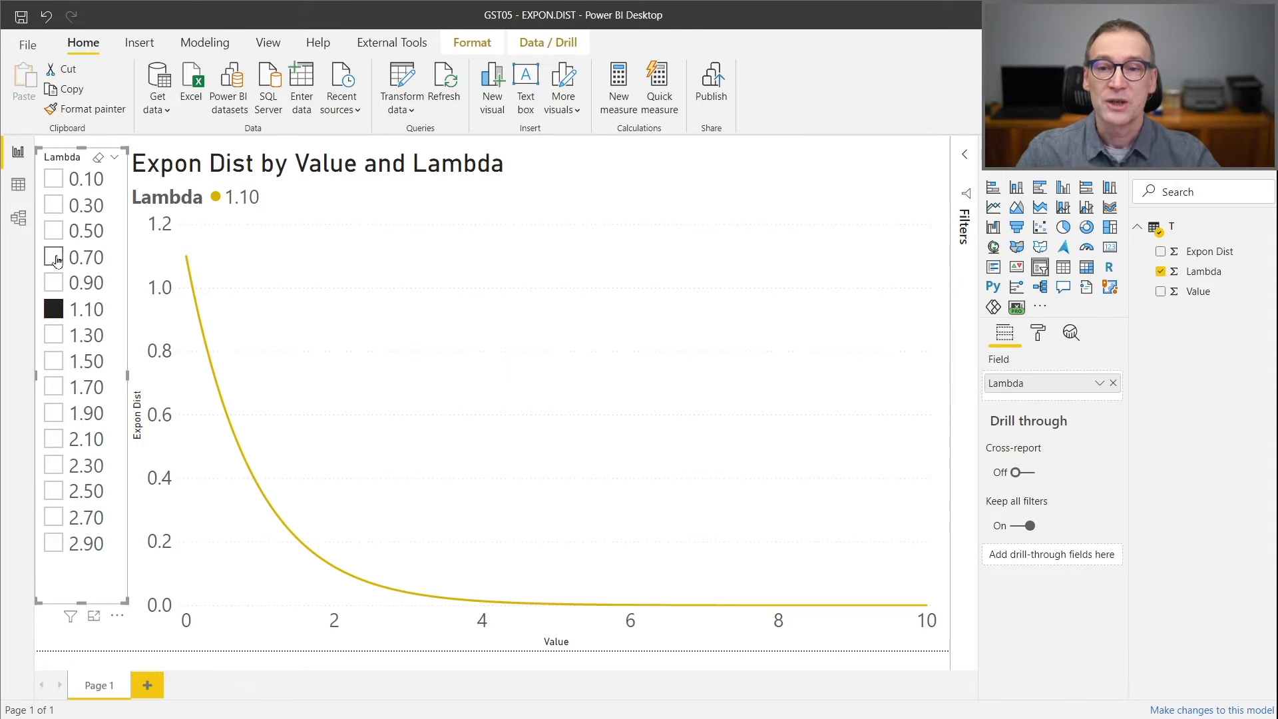
Cycle the Lambda slicer through 0.70 and 0.50, settling on the 0.30 curve alone.
left_click(53, 257)
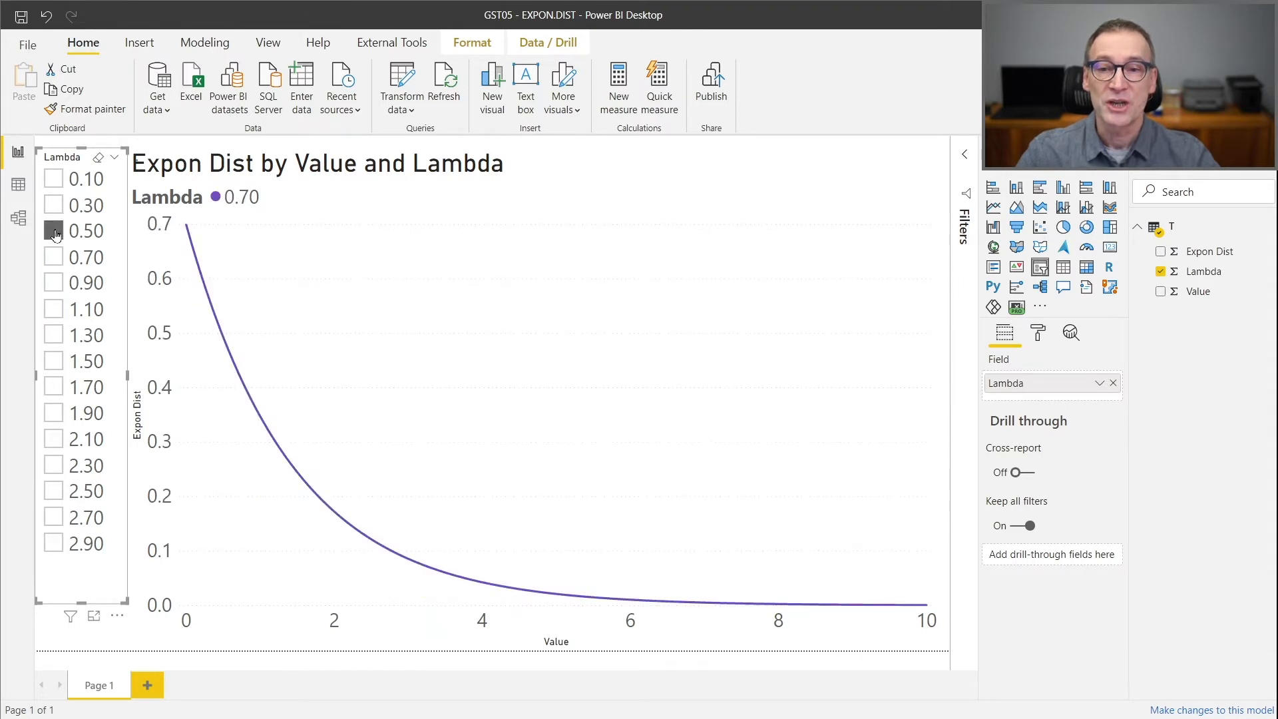
left_click(85, 230)
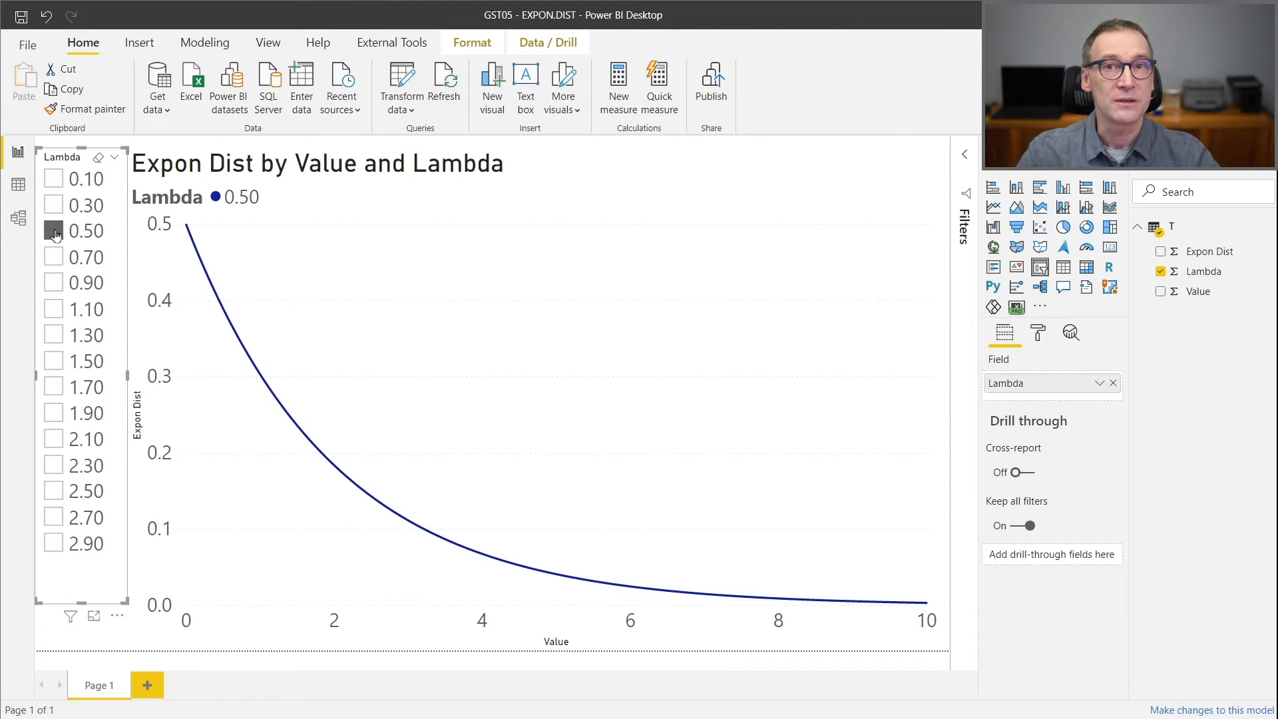
left_click(54, 205)
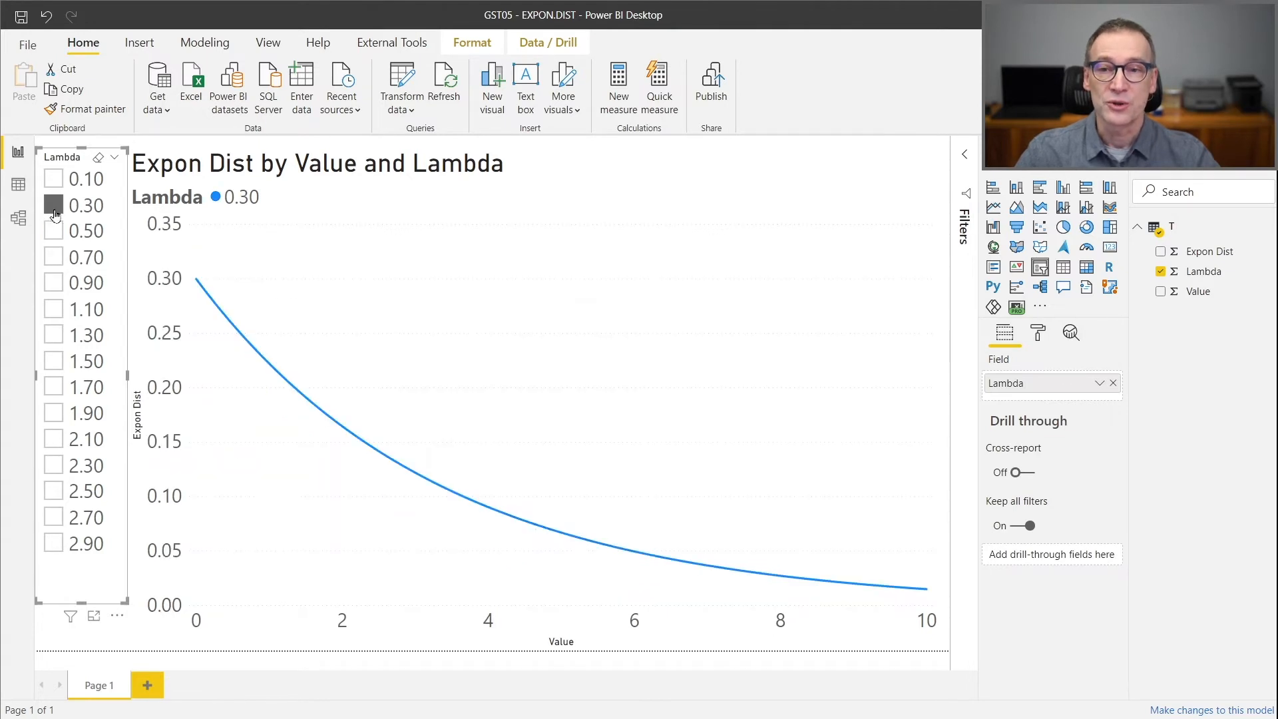
Add the lambda 0.70, 1.30 and 1.90 curves alongside 0.30 for comparison.
left_click(52, 257)
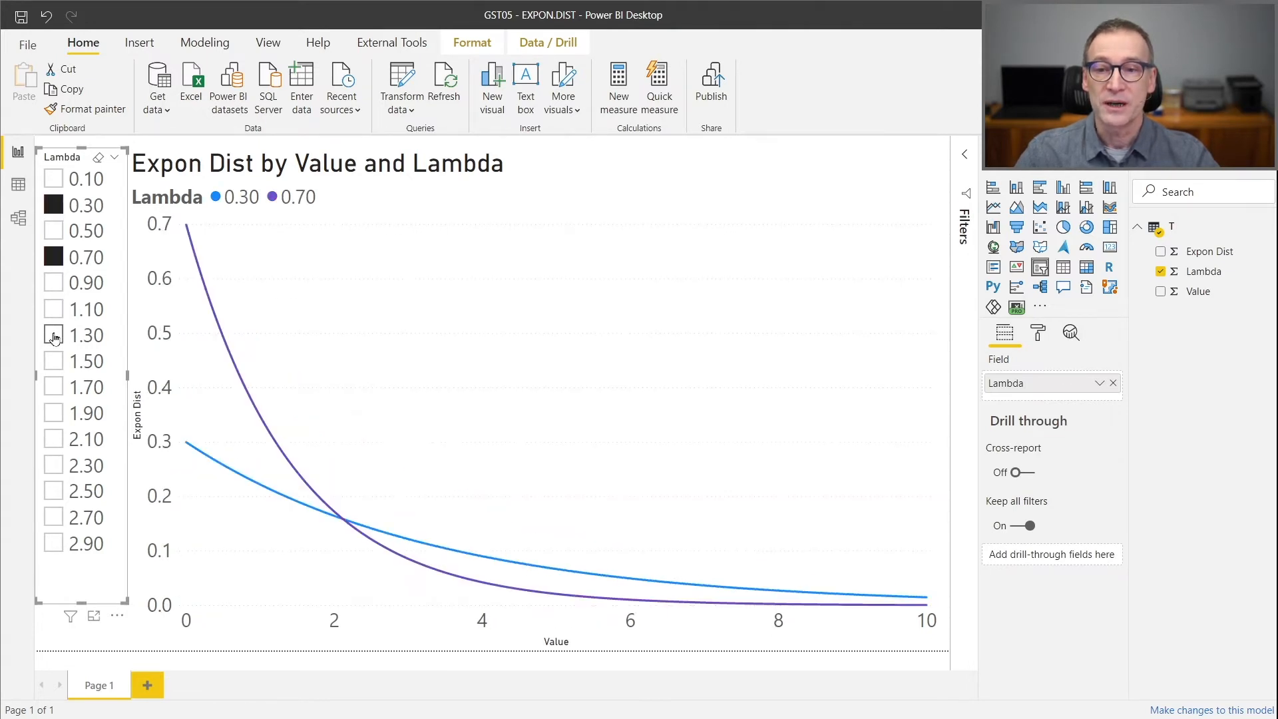
left_click(51, 335)
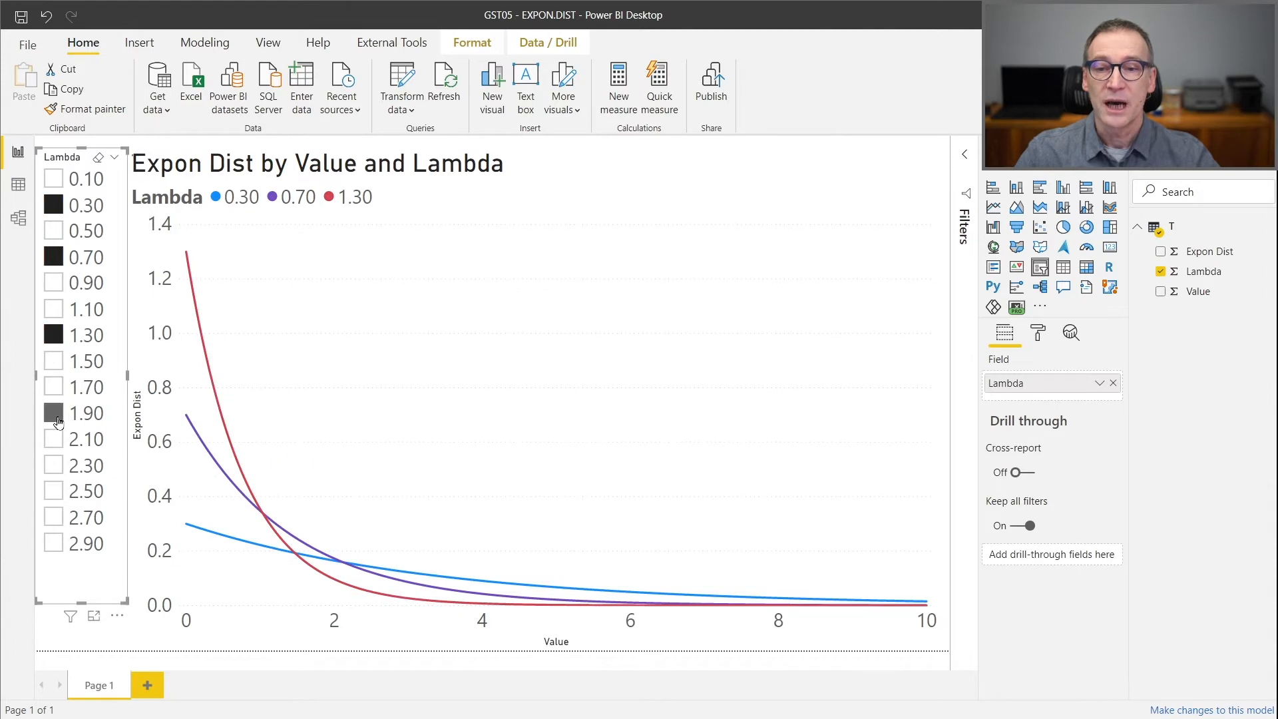
left_click(53, 412)
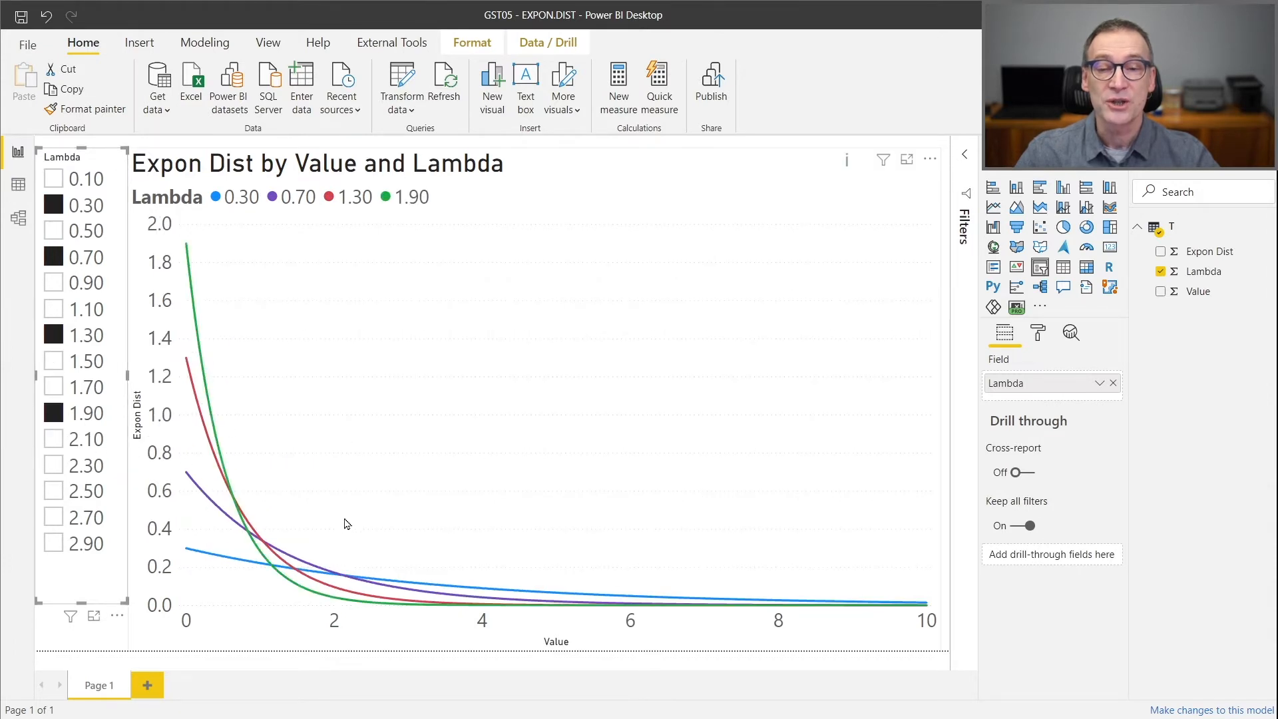
mouse_move(441, 521)
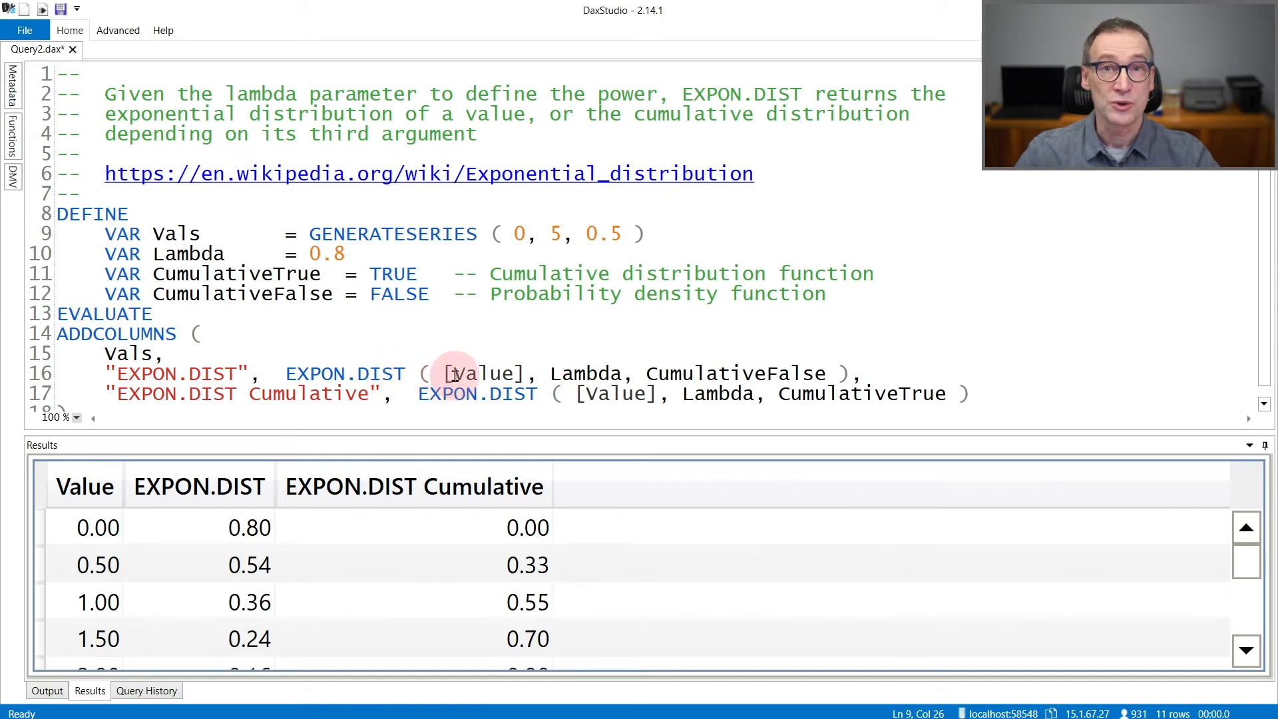
mouse_move(586, 372)
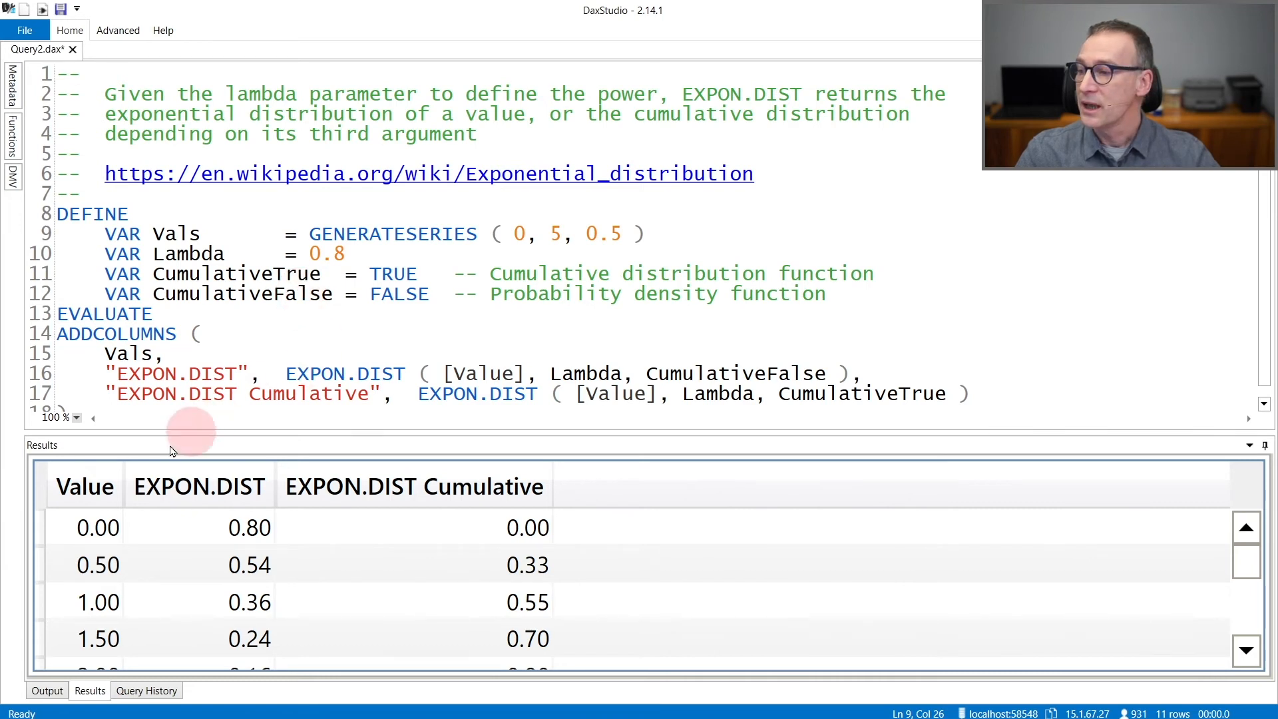
mouse_move(203, 564)
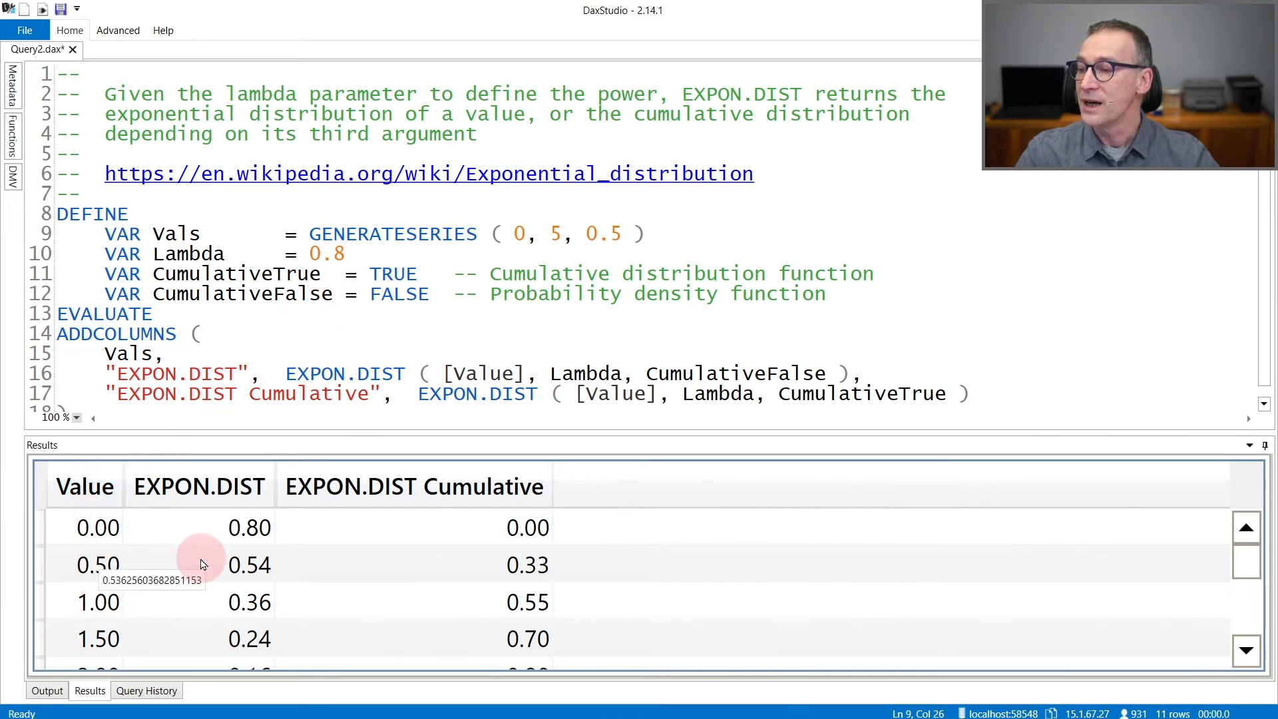
mouse_move(522, 527)
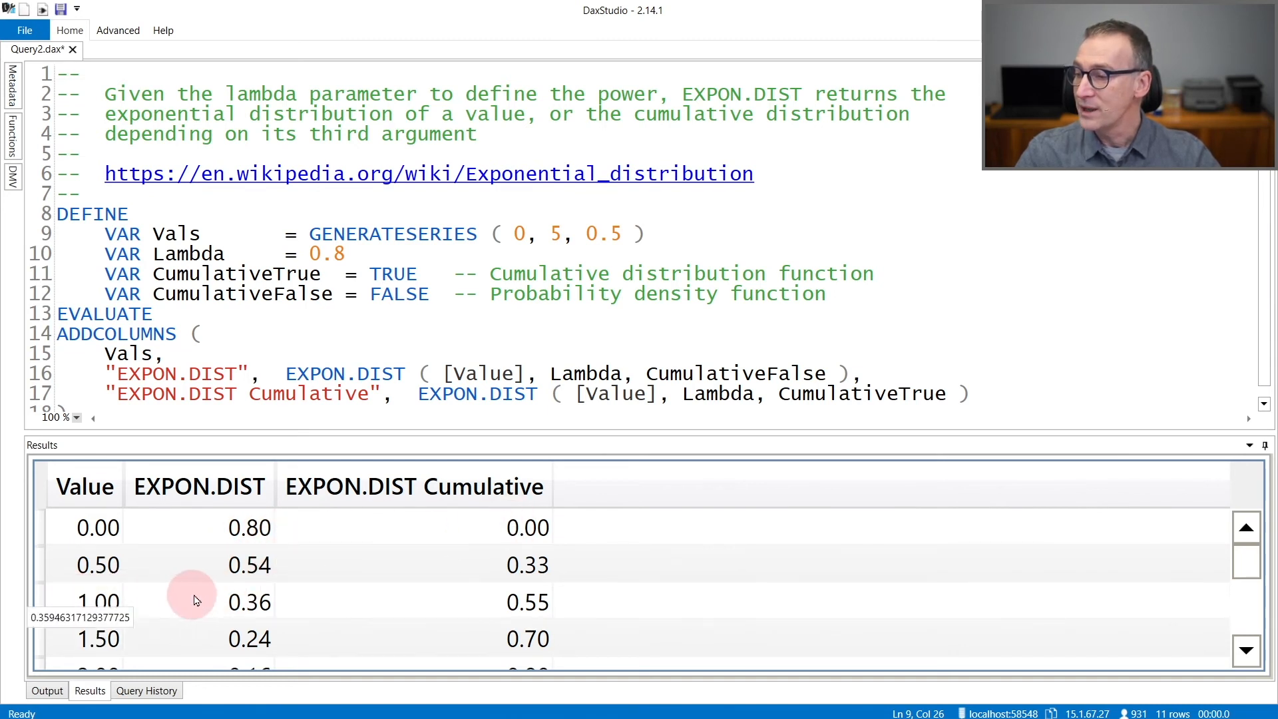
mouse_move(207, 612)
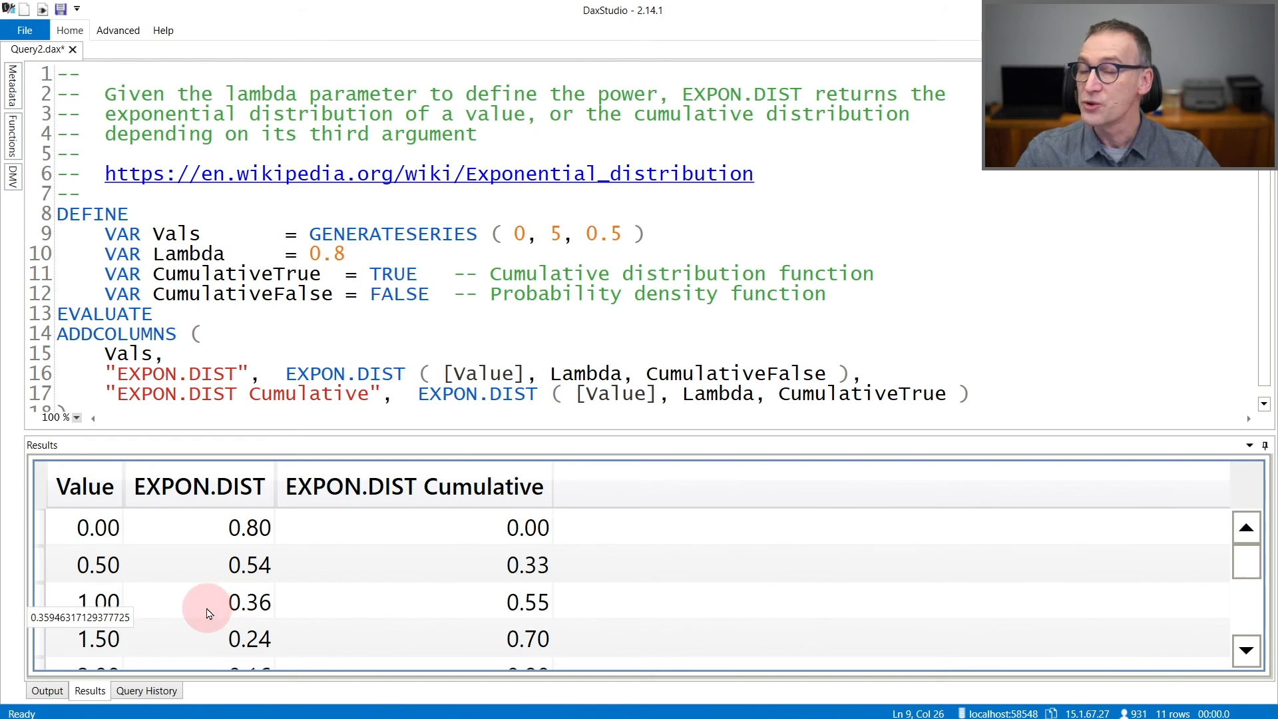
mouse_move(458, 601)
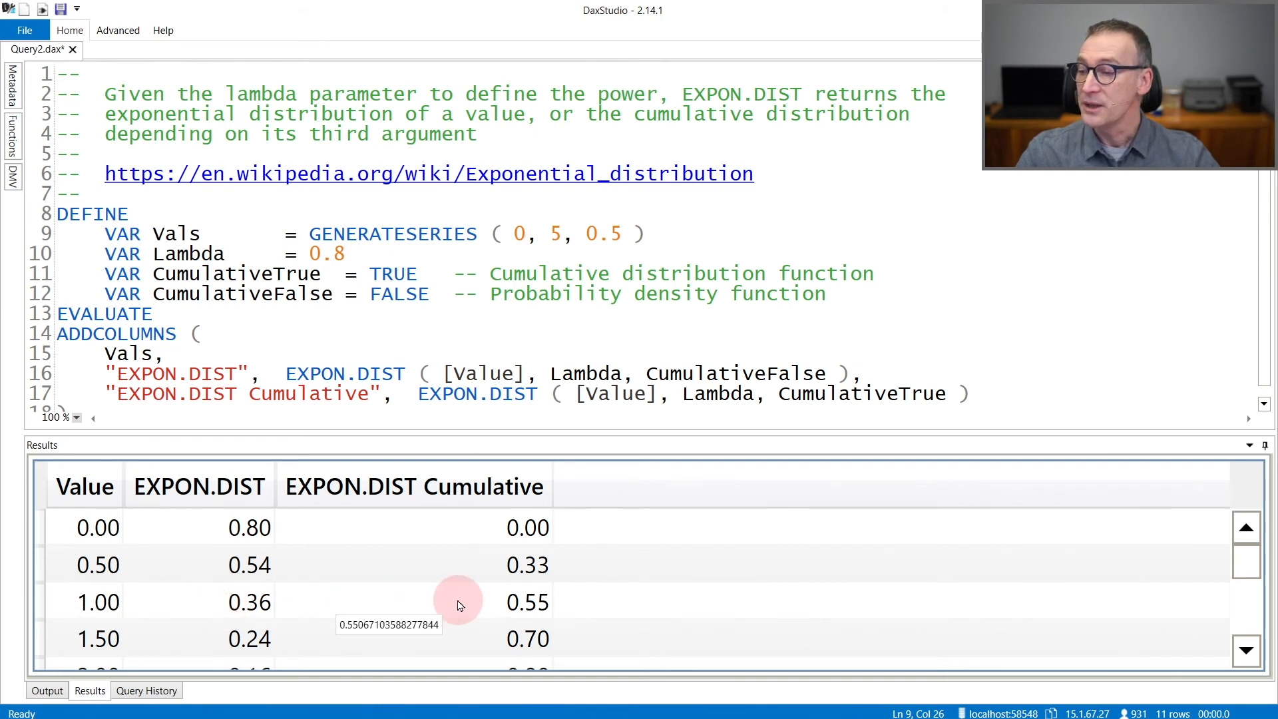